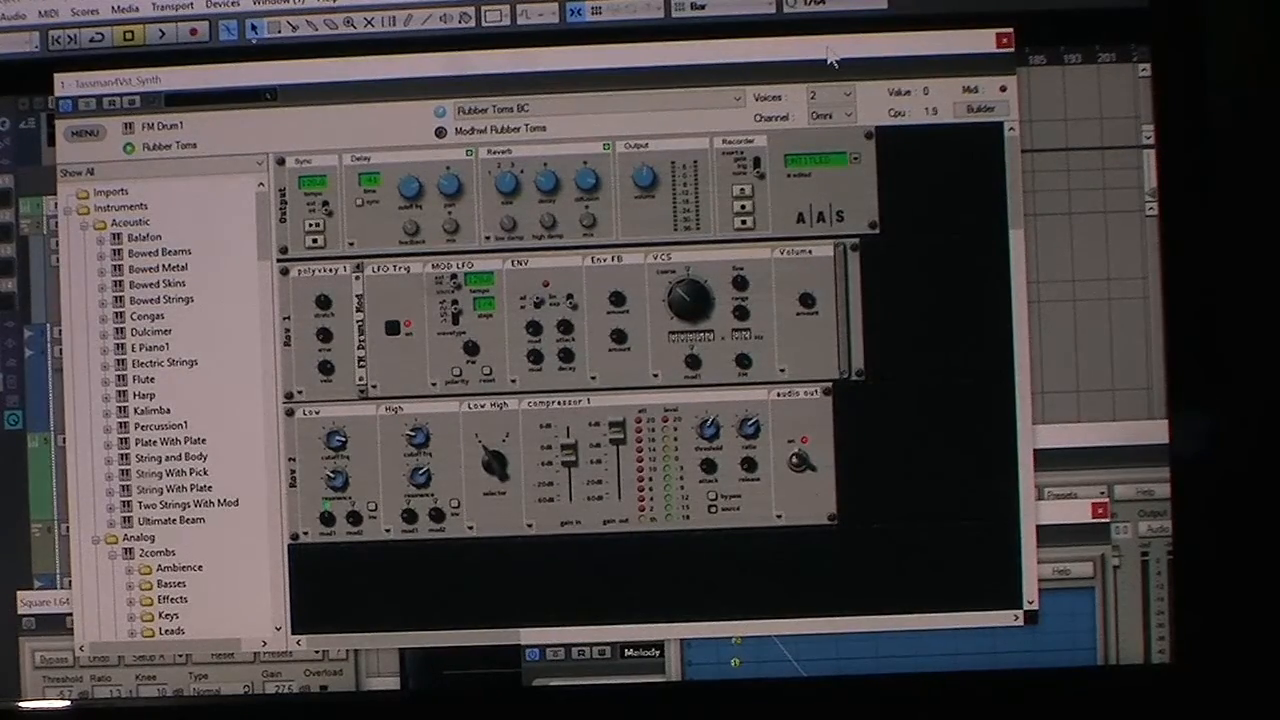
pyautogui.moveTo(820, 60)
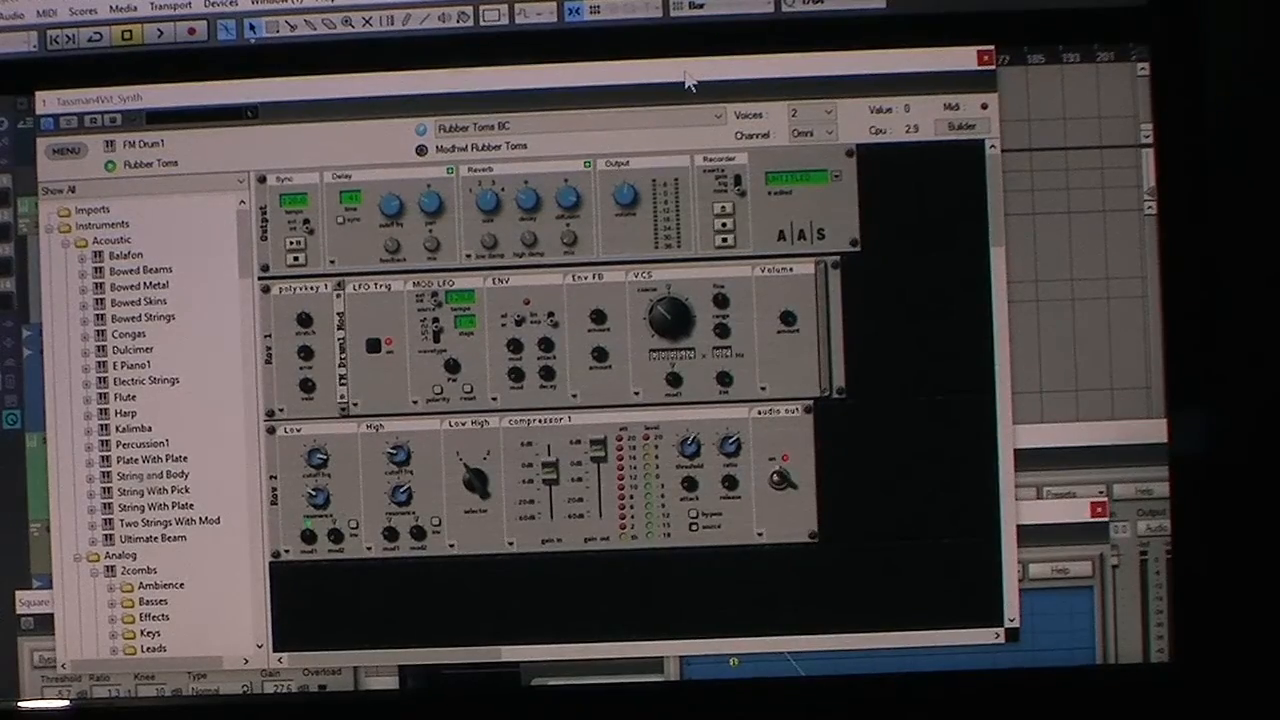
pyautogui.moveTo(930, 237)
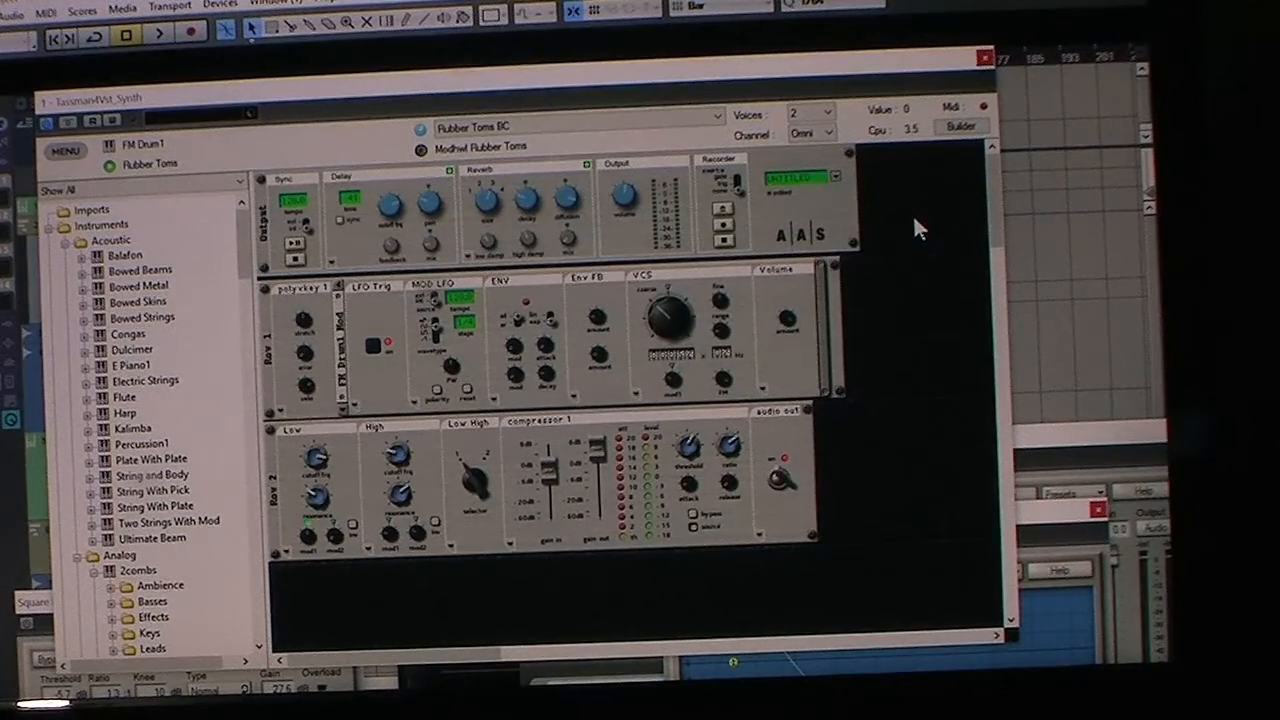
# Show the Rubber Toms module diagram and the mono output module's help.
pyautogui.click(960, 126)
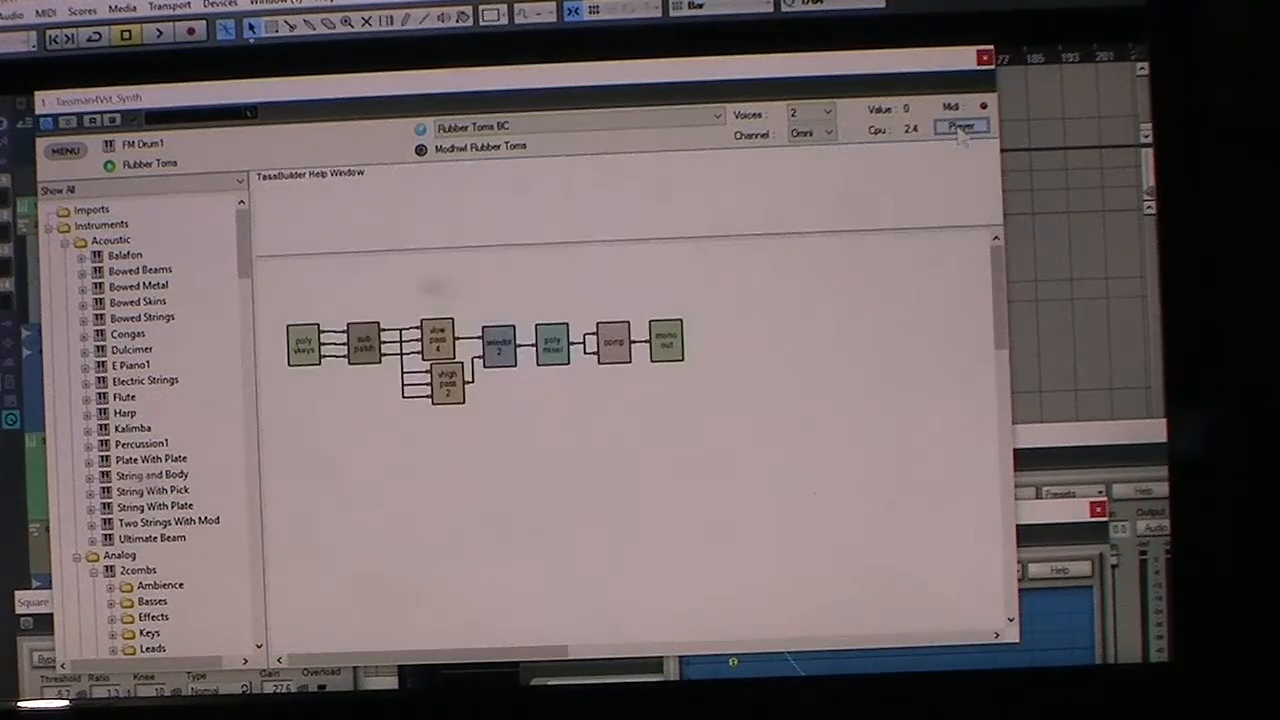
pyautogui.click(961, 126)
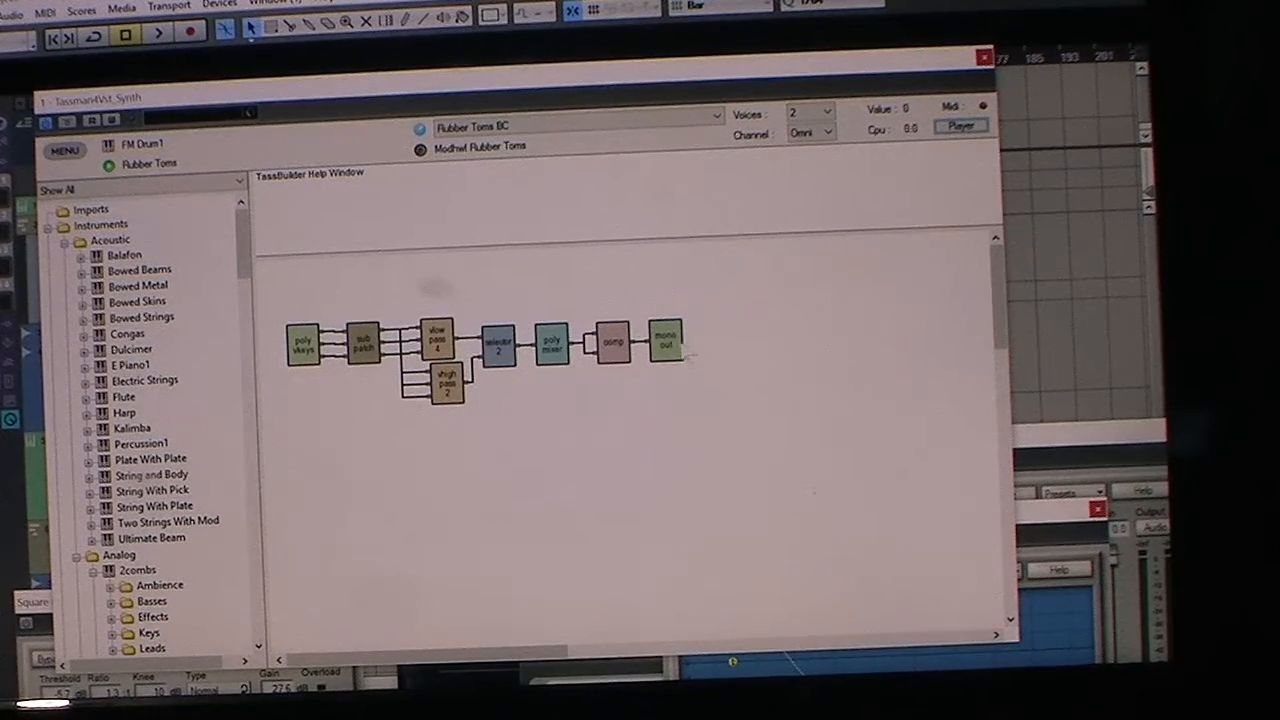
pyautogui.click(665, 340)
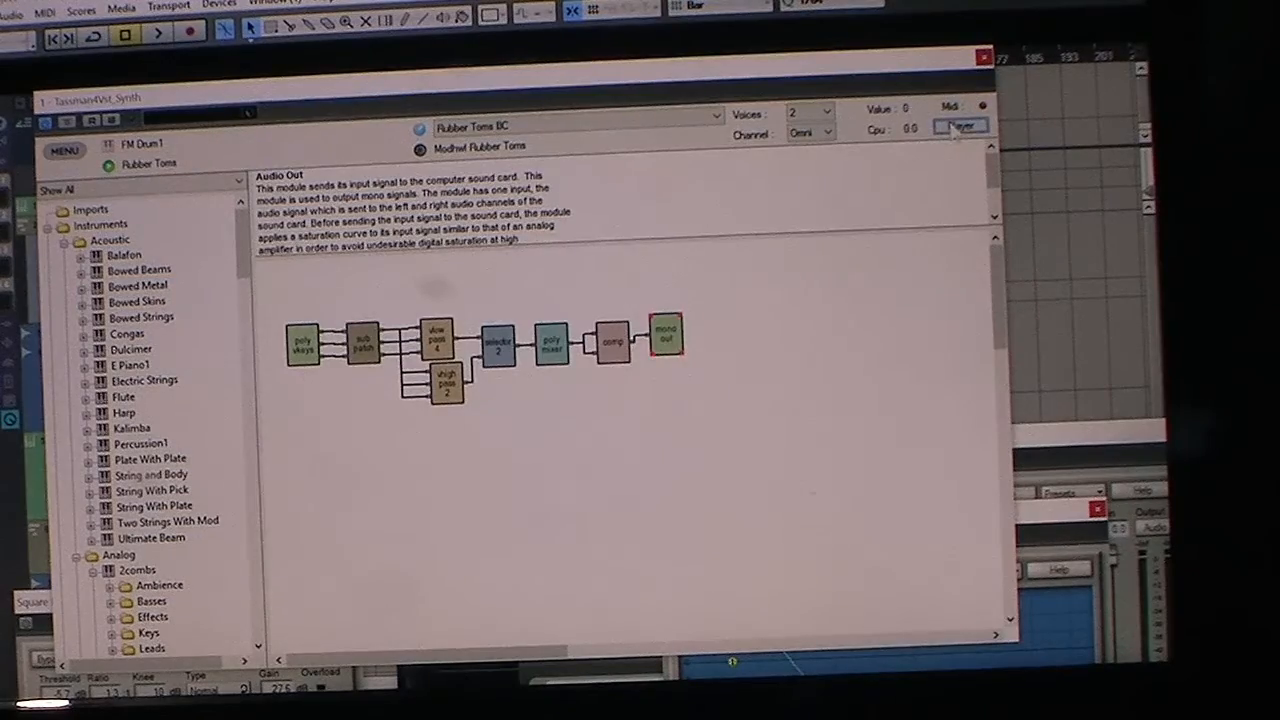
# Return to the front panels and load the E Piano1 acoustic instrument.
pyautogui.click(959, 125)
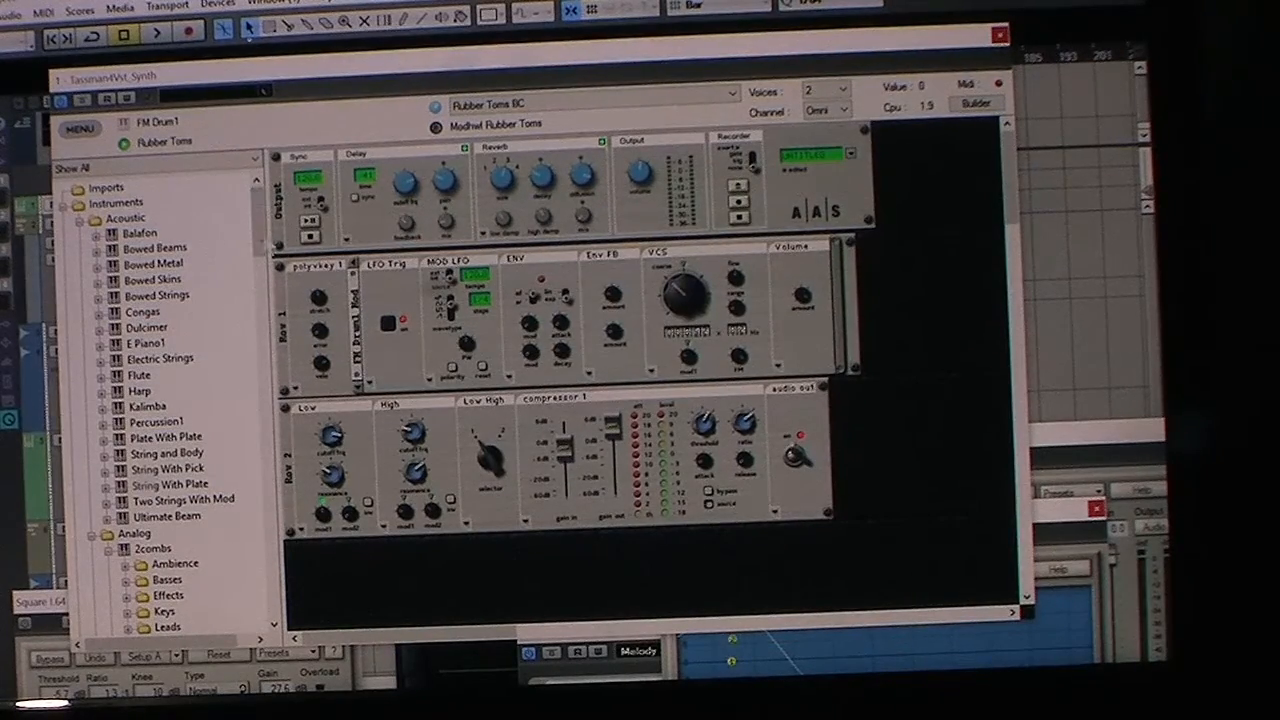
pyautogui.scroll(-3)
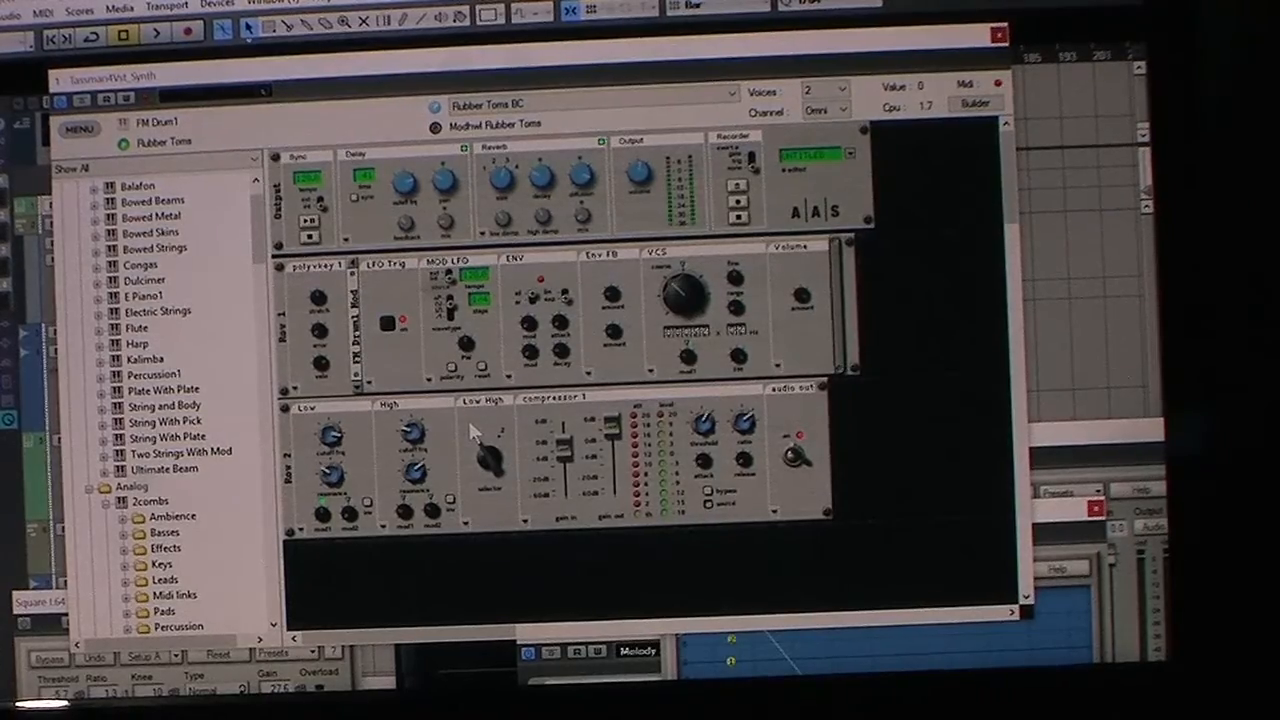
pyautogui.click(145, 297)
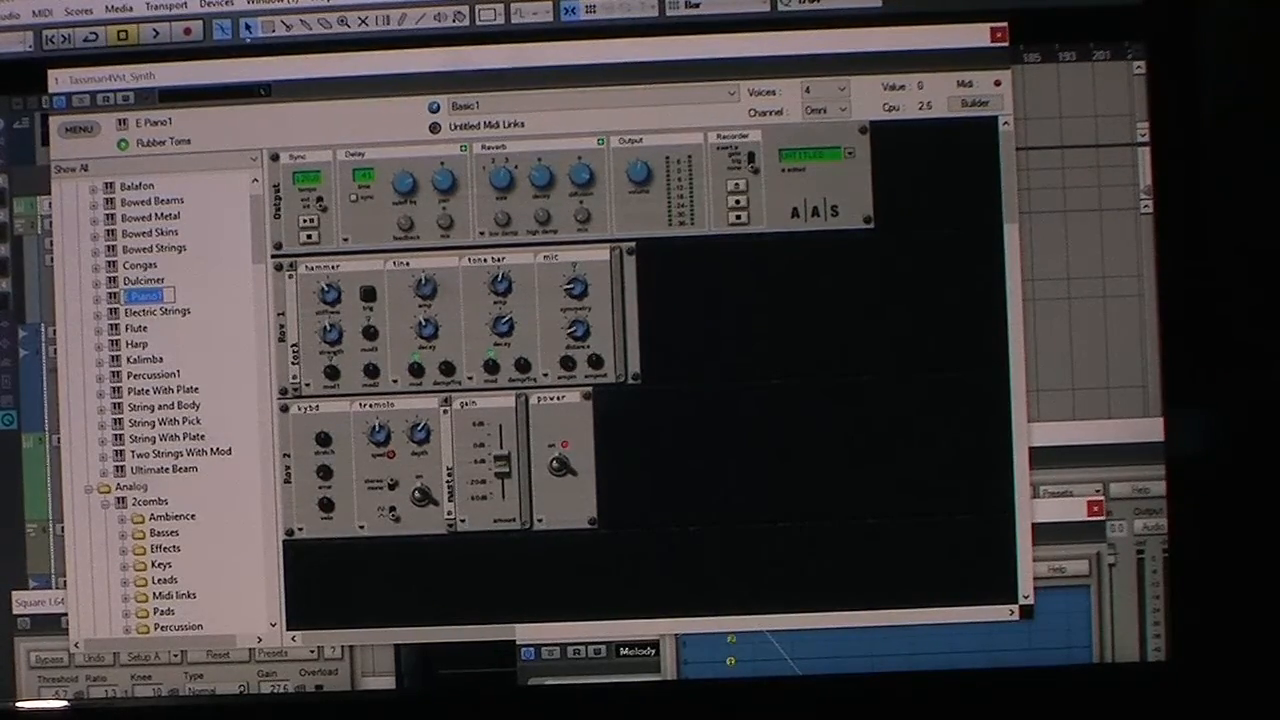
# Browse Performances down to the Sequencer folder and load the Slowly Turning Green FX Synth patch.
pyautogui.scroll(3)
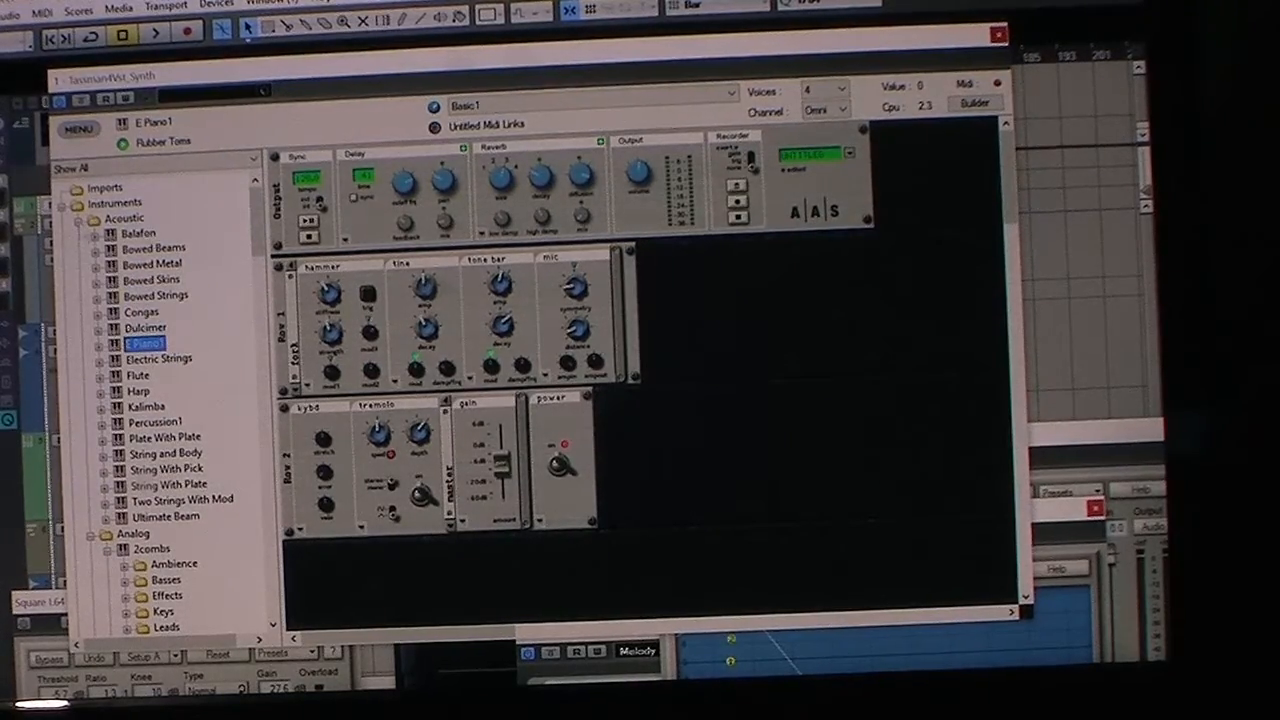
pyautogui.click(124, 218)
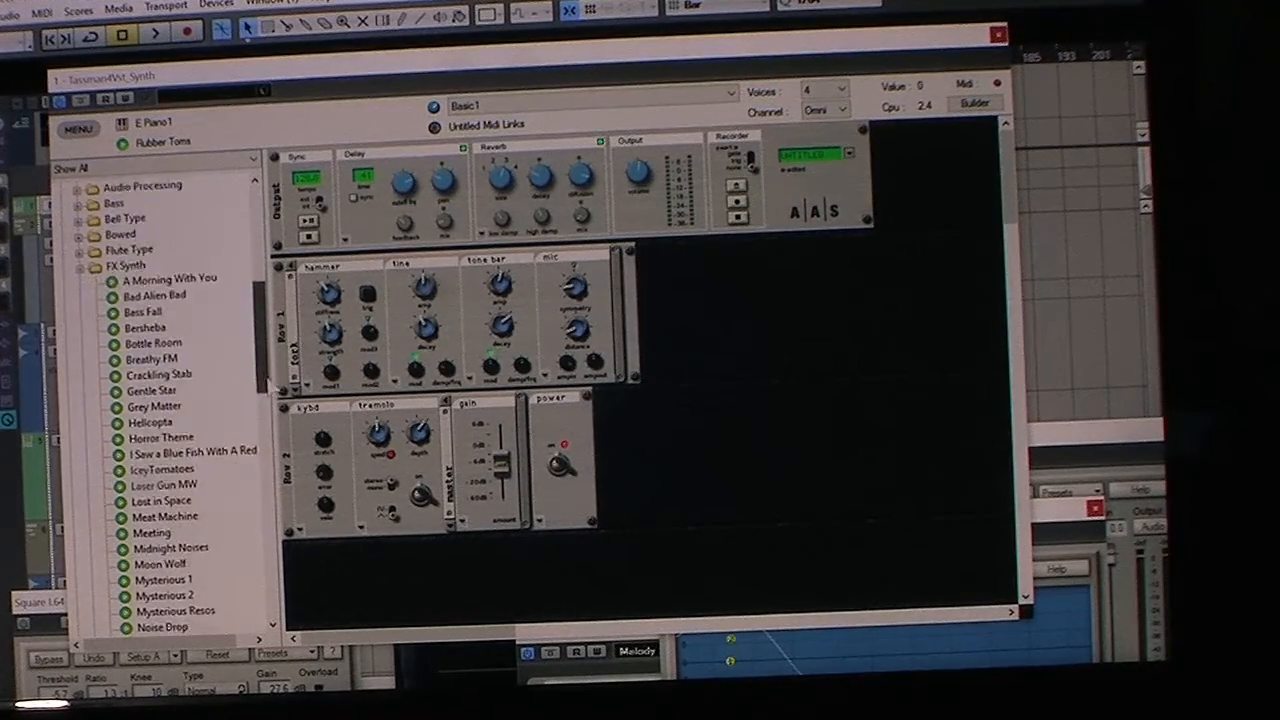
pyautogui.scroll(-3)
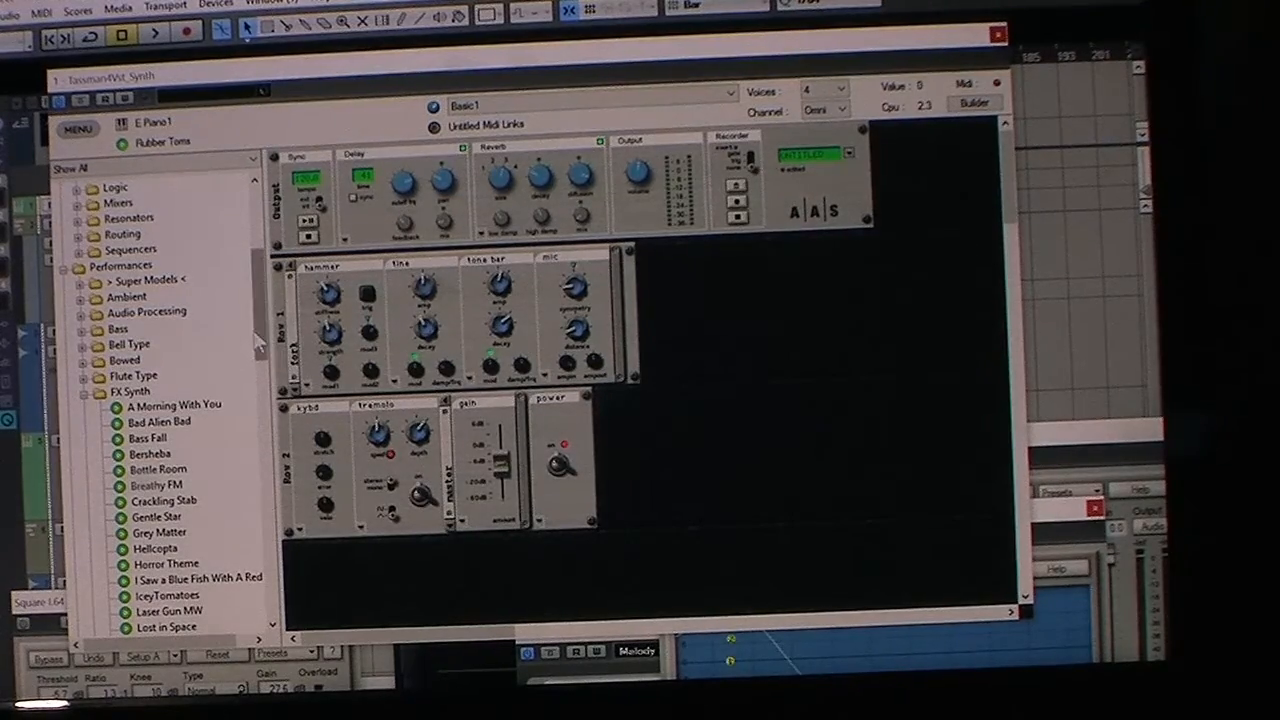
pyautogui.scroll(-3)
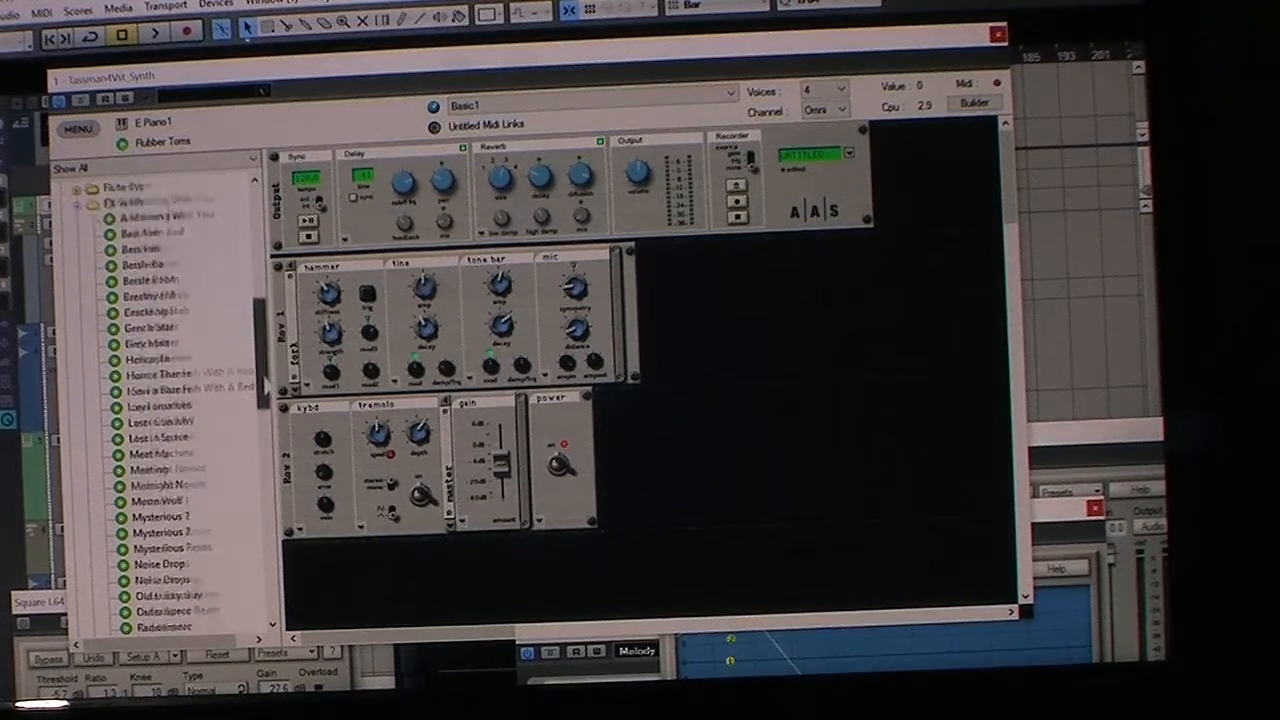
pyautogui.scroll(-3)
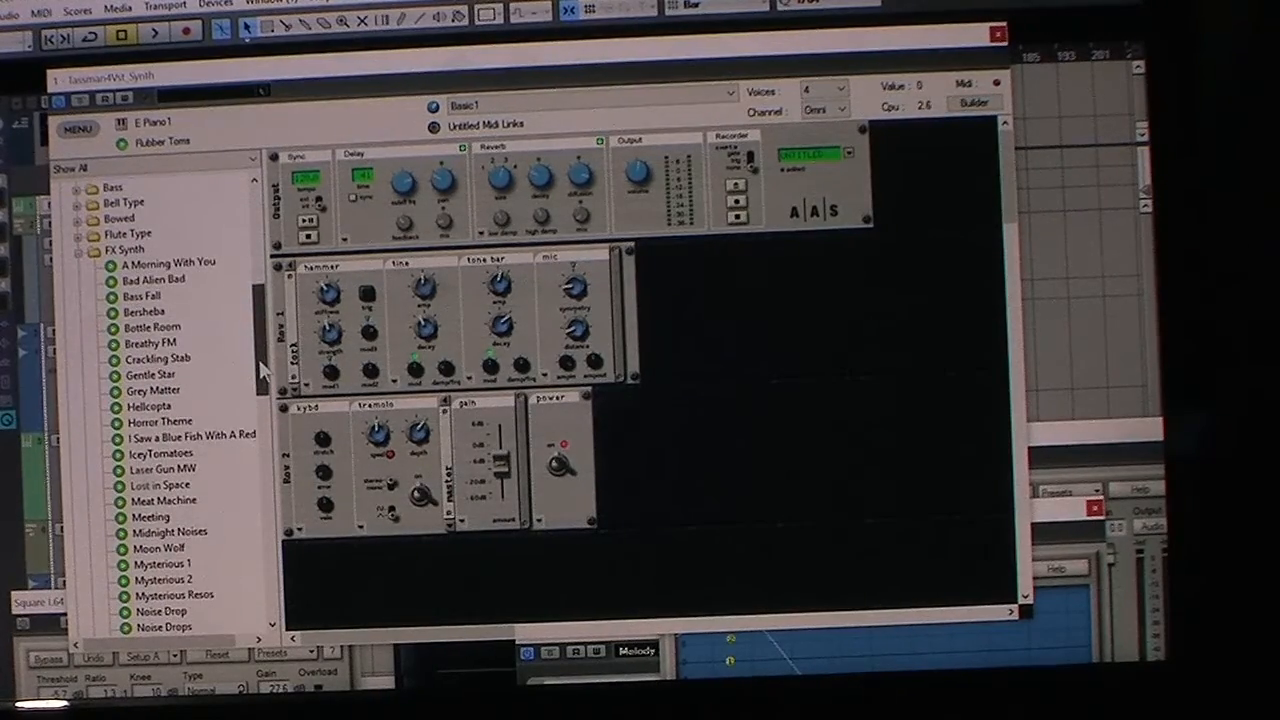
pyautogui.scroll(-3)
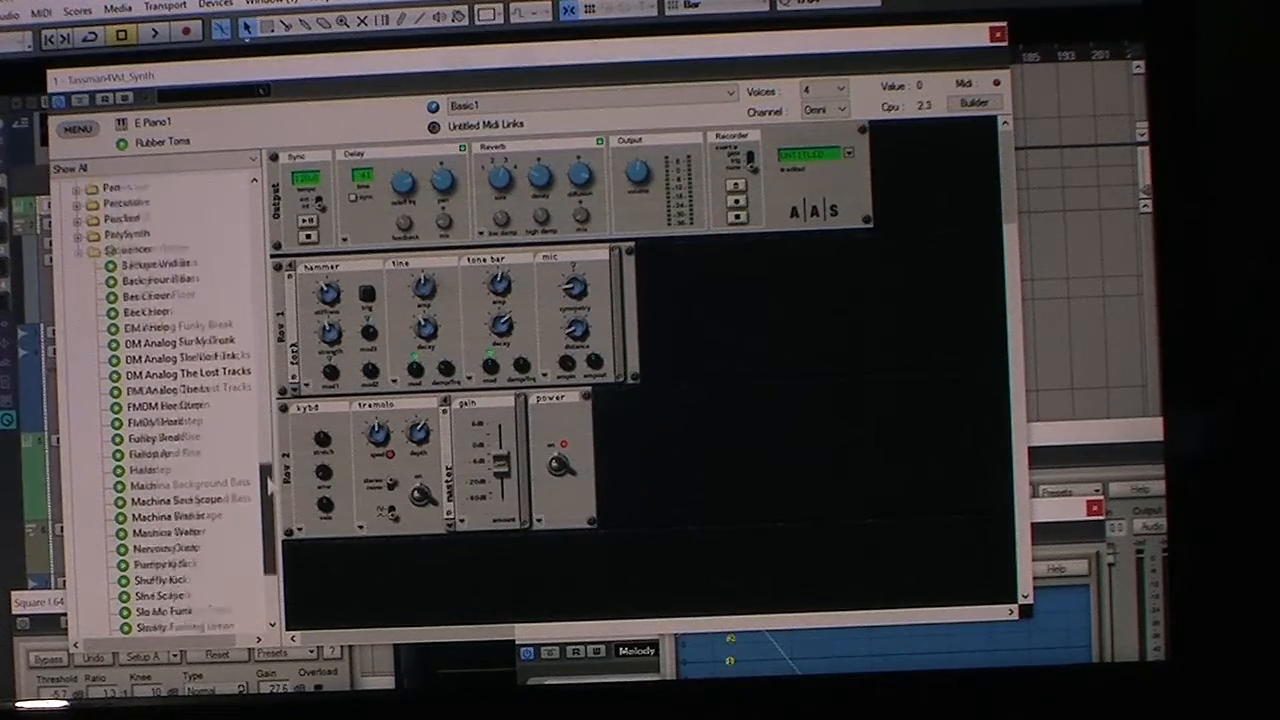
pyautogui.scroll(-3)
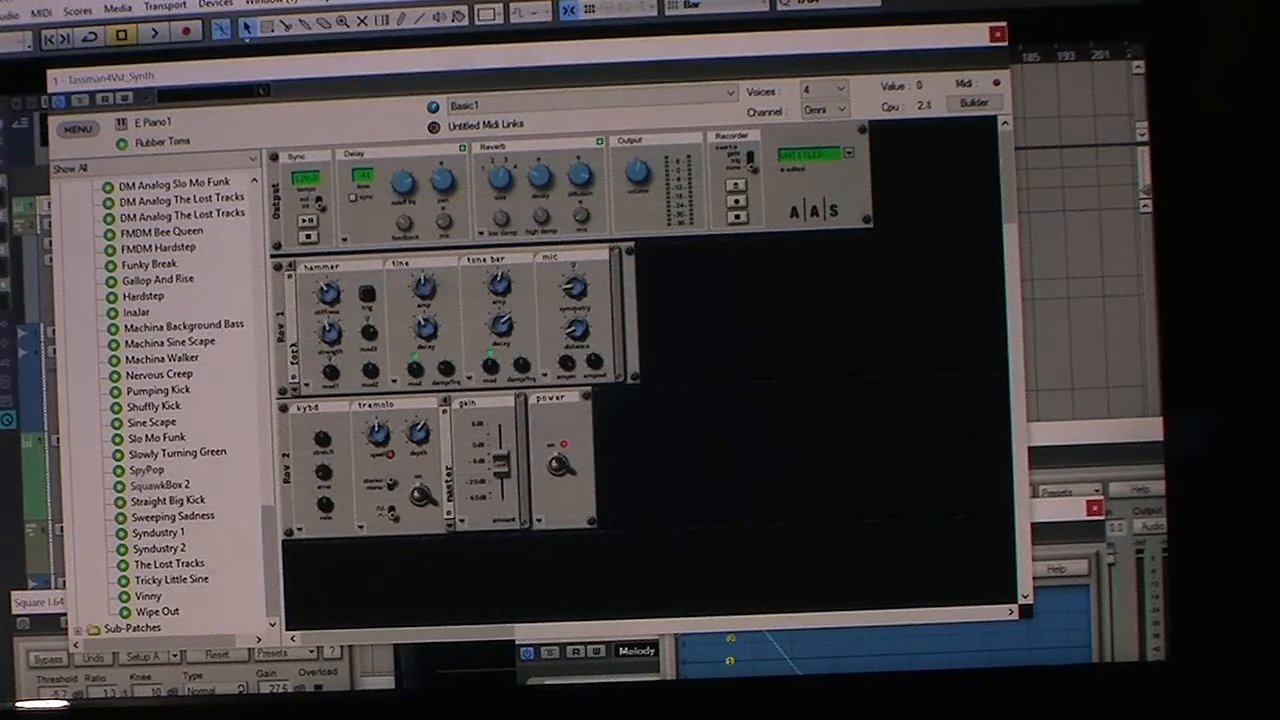
pyautogui.click(176, 452)
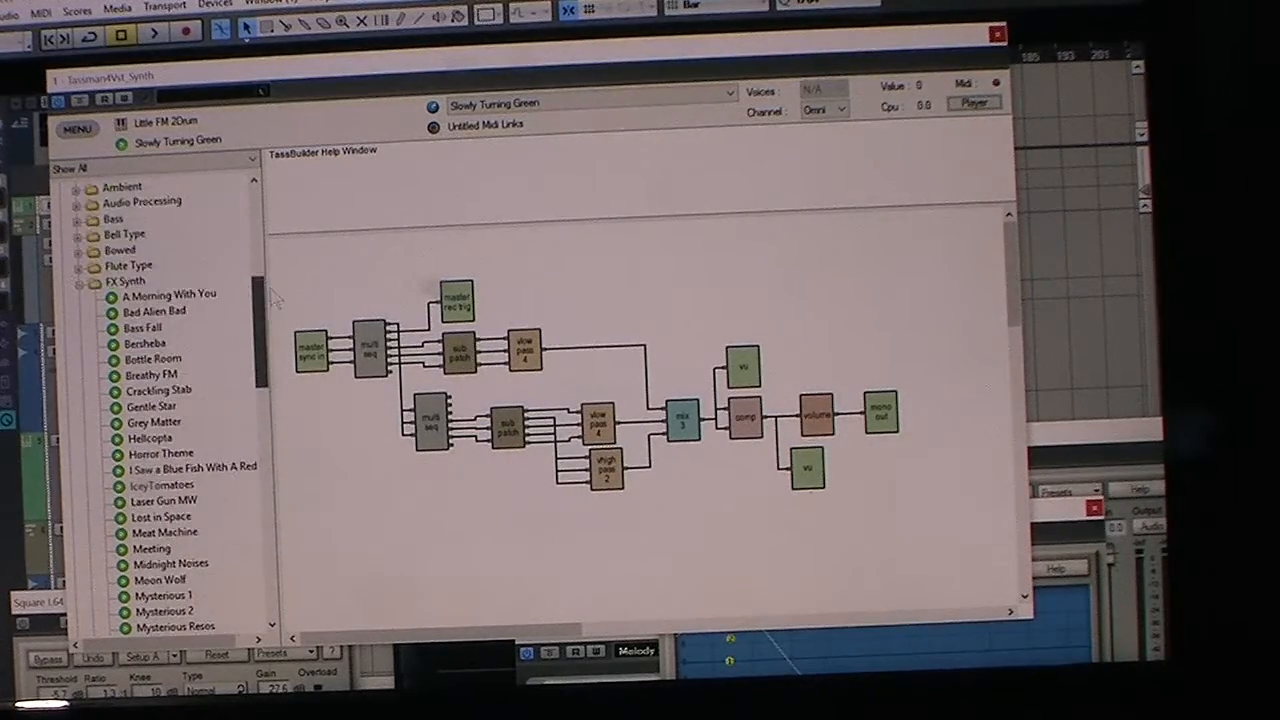
# Switch Slowly Turning Green from its builder diagram to the front panels and scroll them.
pyautogui.scroll(-3)
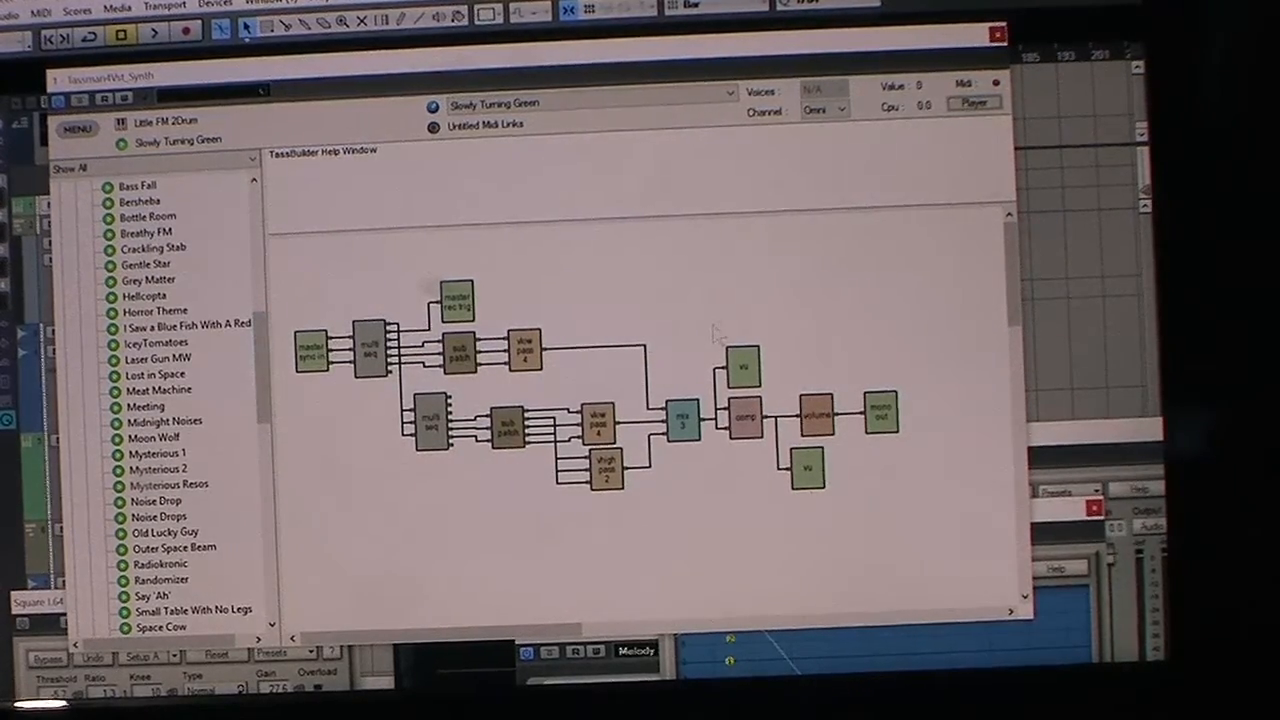
pyautogui.click(972, 102)
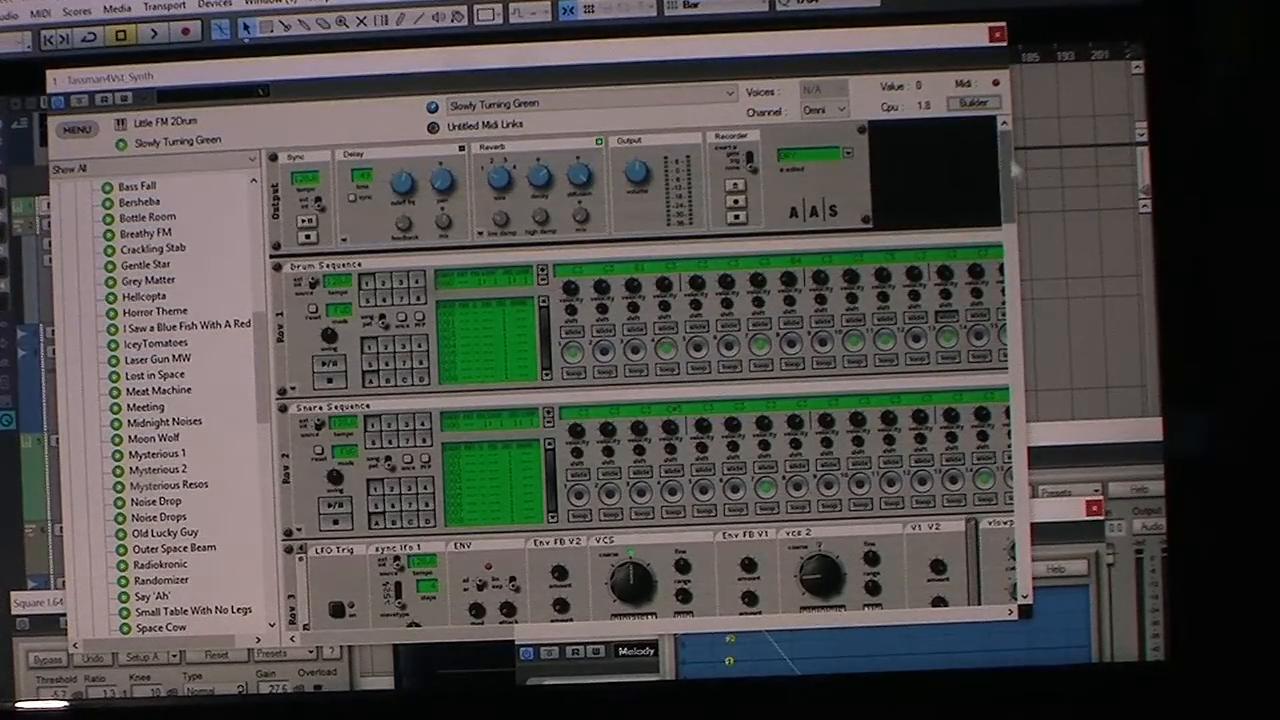
pyautogui.scroll(-3)
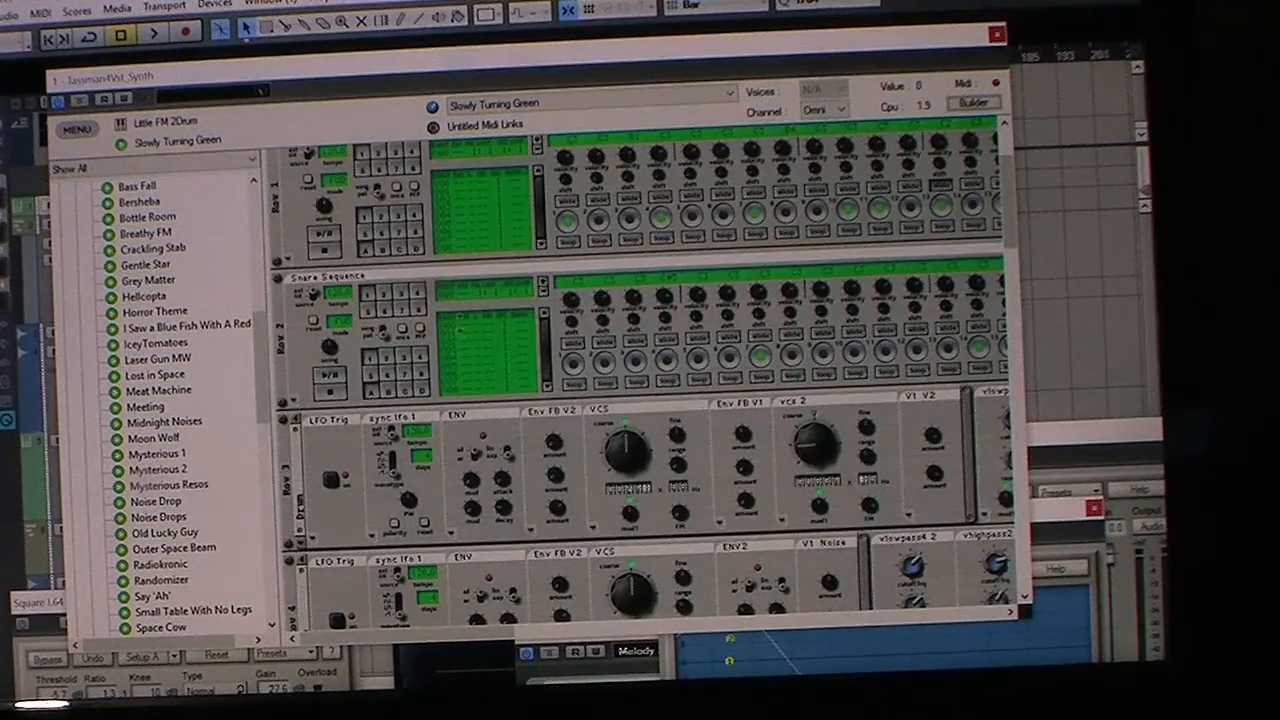
pyautogui.scroll(-3)
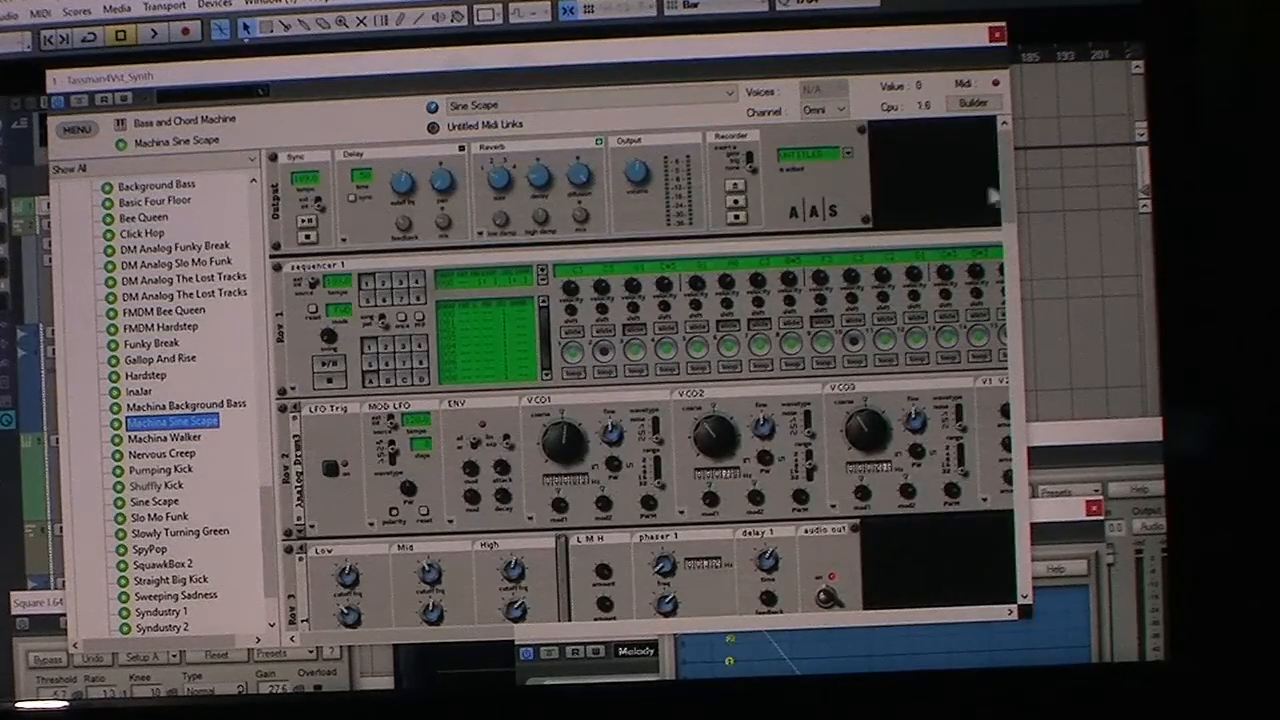
# Load the DM Analog The Lost Tracks drum machine preset.
pyautogui.scroll(-3)
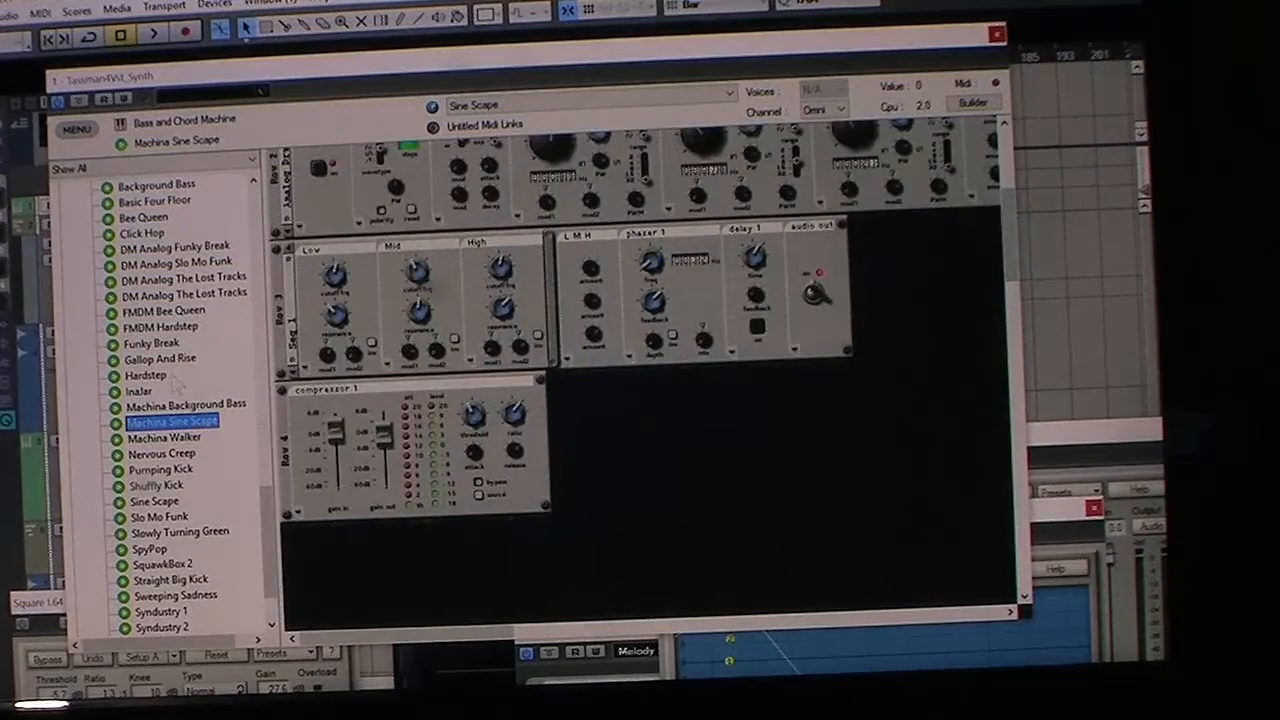
pyautogui.click(145, 374)
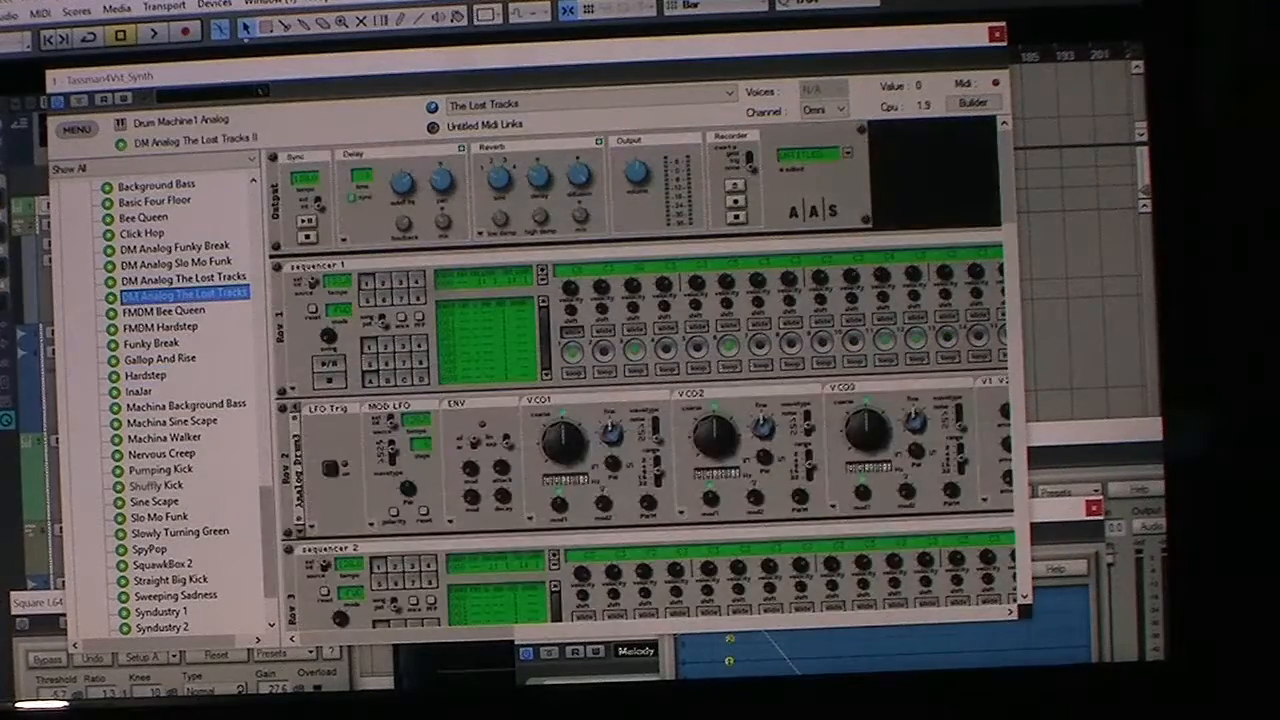
pyautogui.scroll(-3)
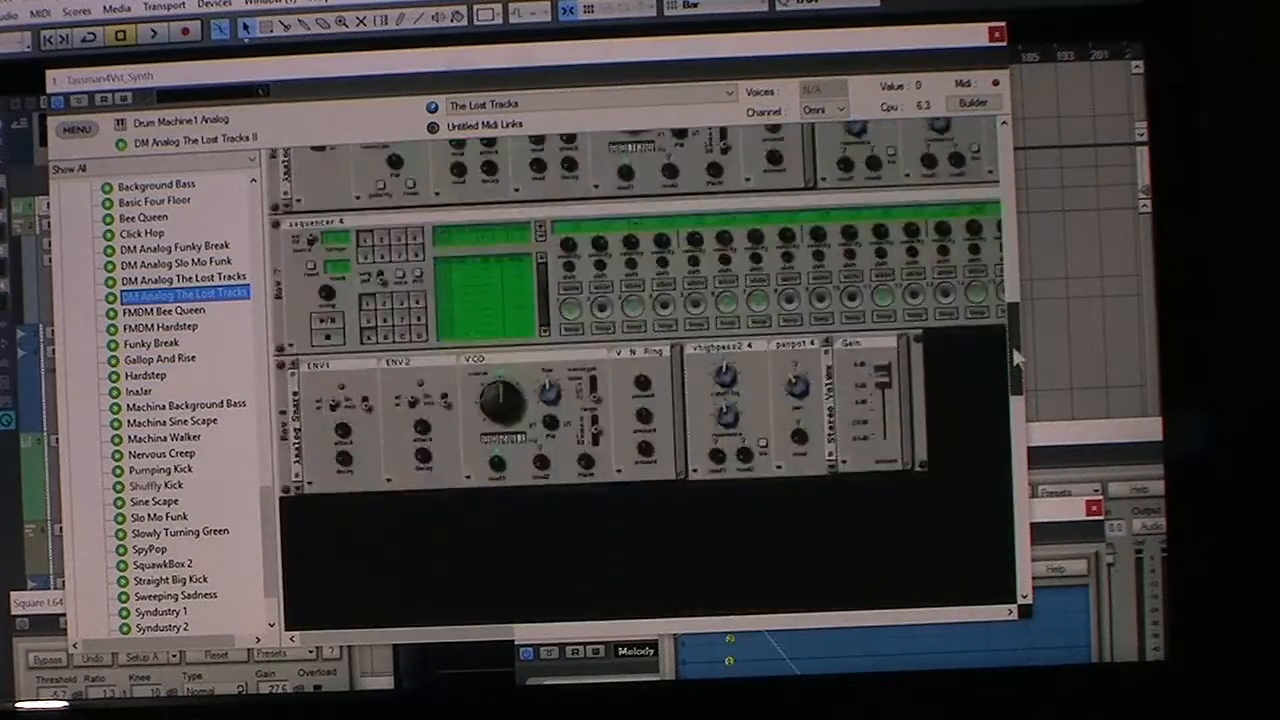